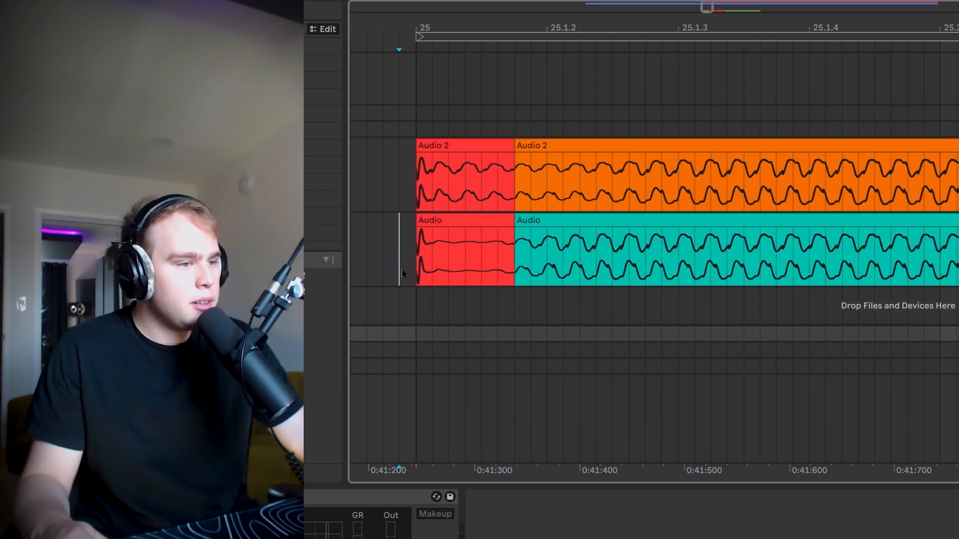
- Place Shaper MIDI on the MIDI trigger track, its shape a straight rising ramp
click(461, 253)
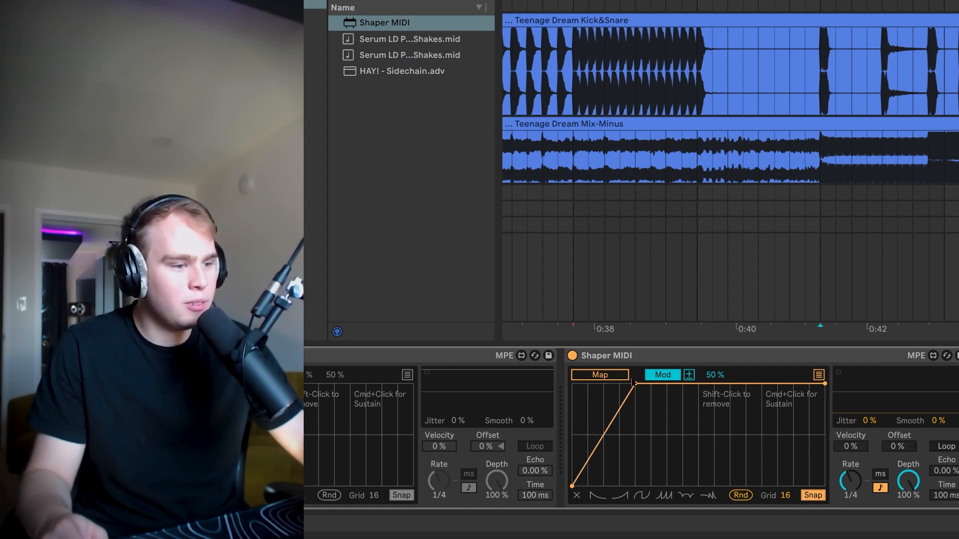
- Move the Shaper MIDI peak breakpoint later and bend the rising segment into a curve
drag(630, 384, 670, 384)
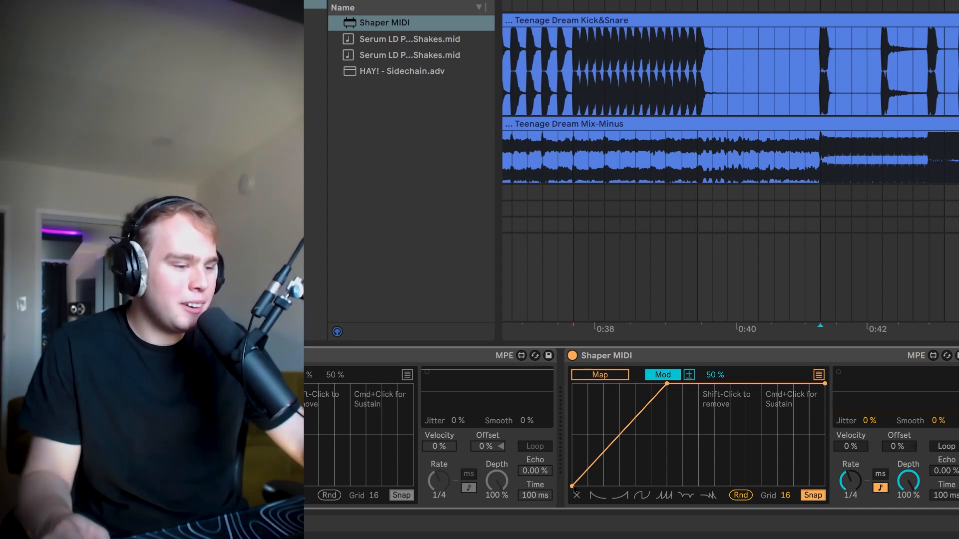
drag(574, 489, 602, 490)
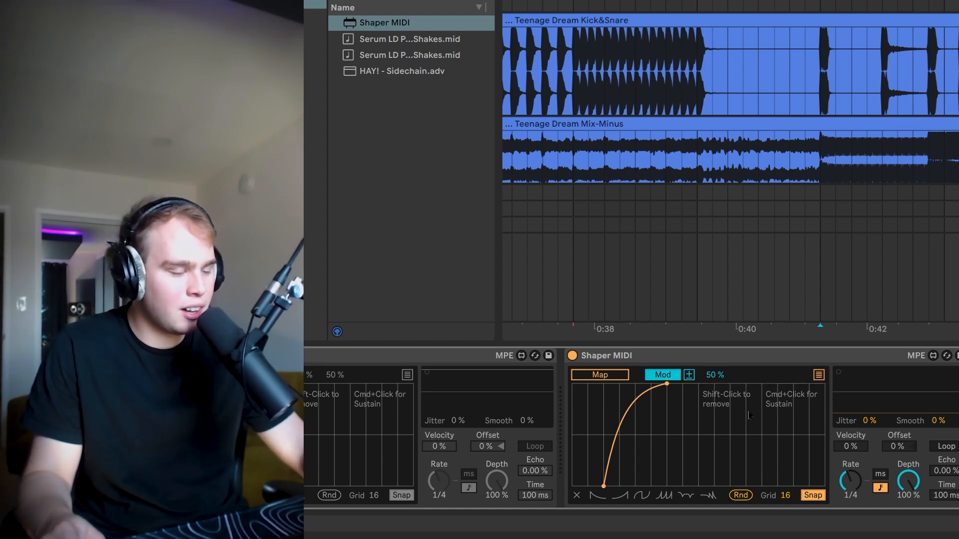
mouse_move(574, 447)
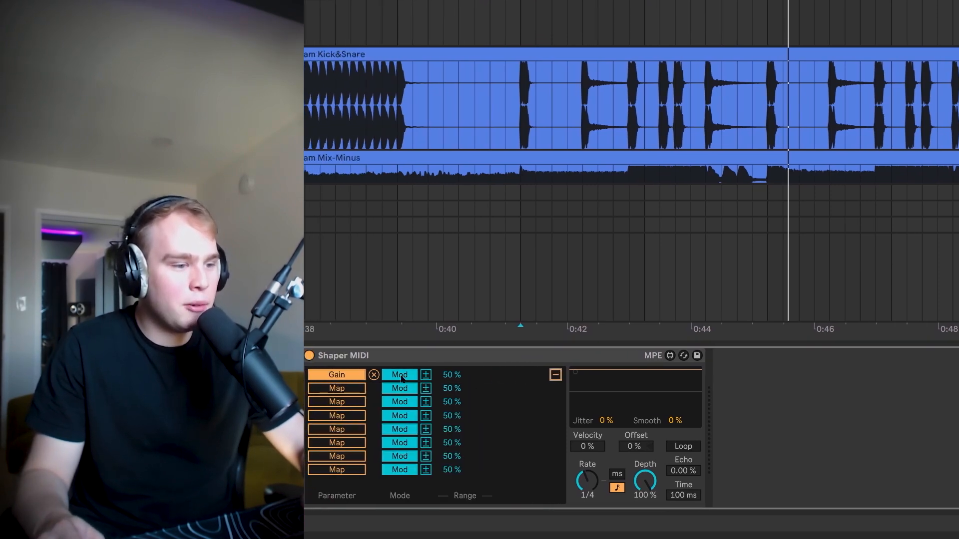
- Map Shaper MIDI's first mapping slot to the Utility Gain knob
click(398, 375)
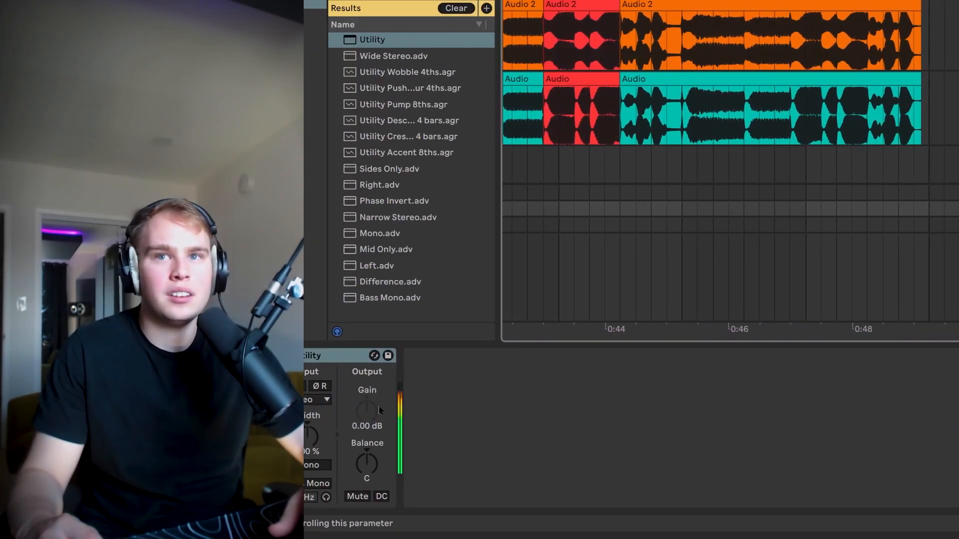
- Drop a Utility device onto the mix-minus track, output gain at 0.00 dB
drag(366, 410, 366, 428)
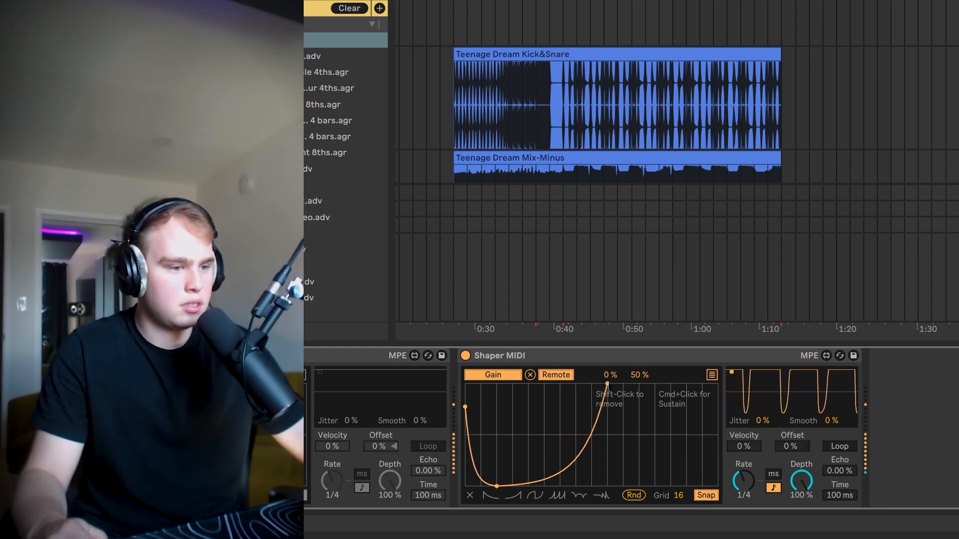
- Reshape the Shaper MIDI duck: later recovery point, fast-rising curve, slower release
drag(609, 386, 642, 386)
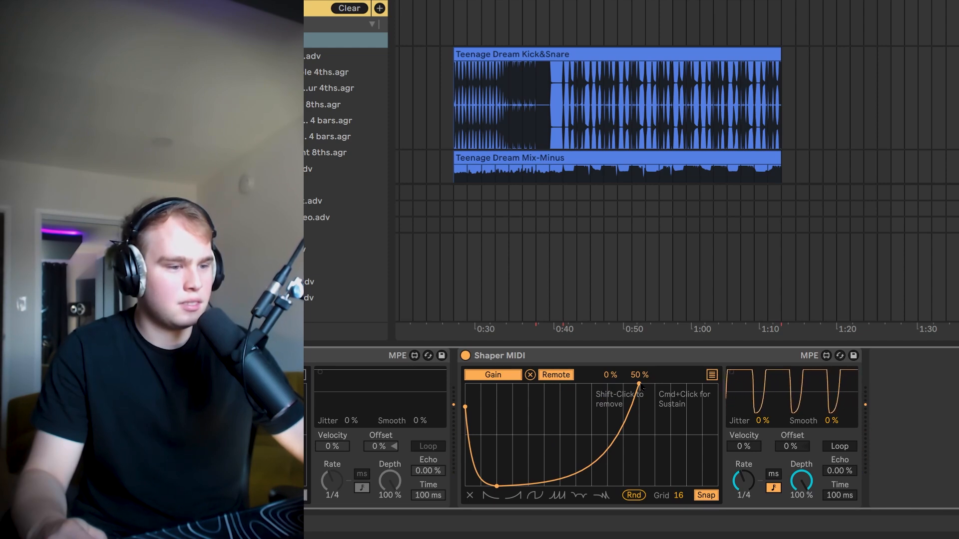
drag(640, 385, 563, 382)
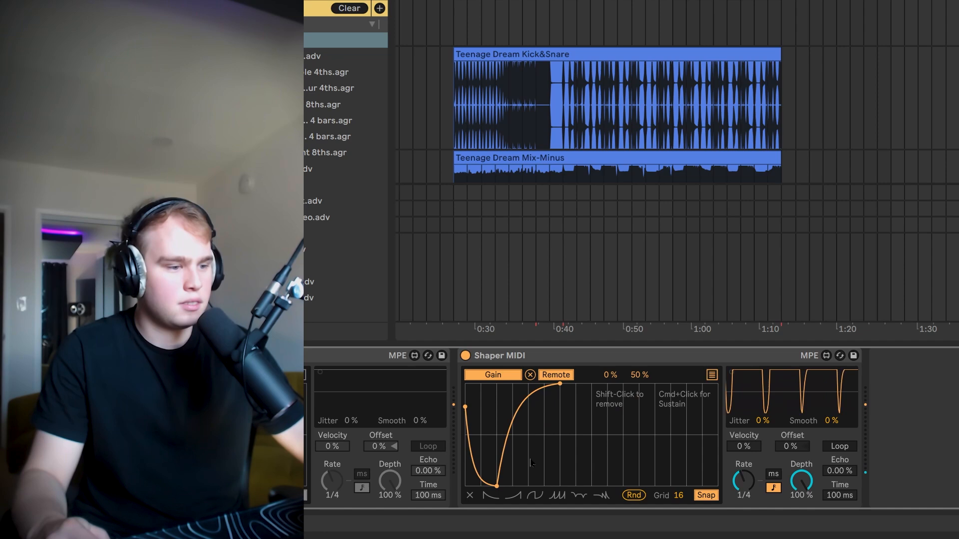
drag(543, 384, 623, 385)
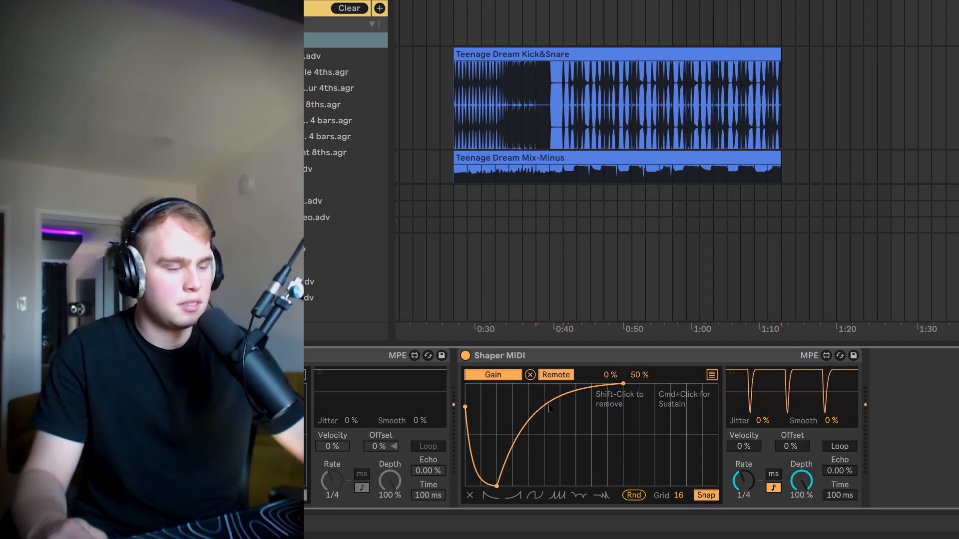